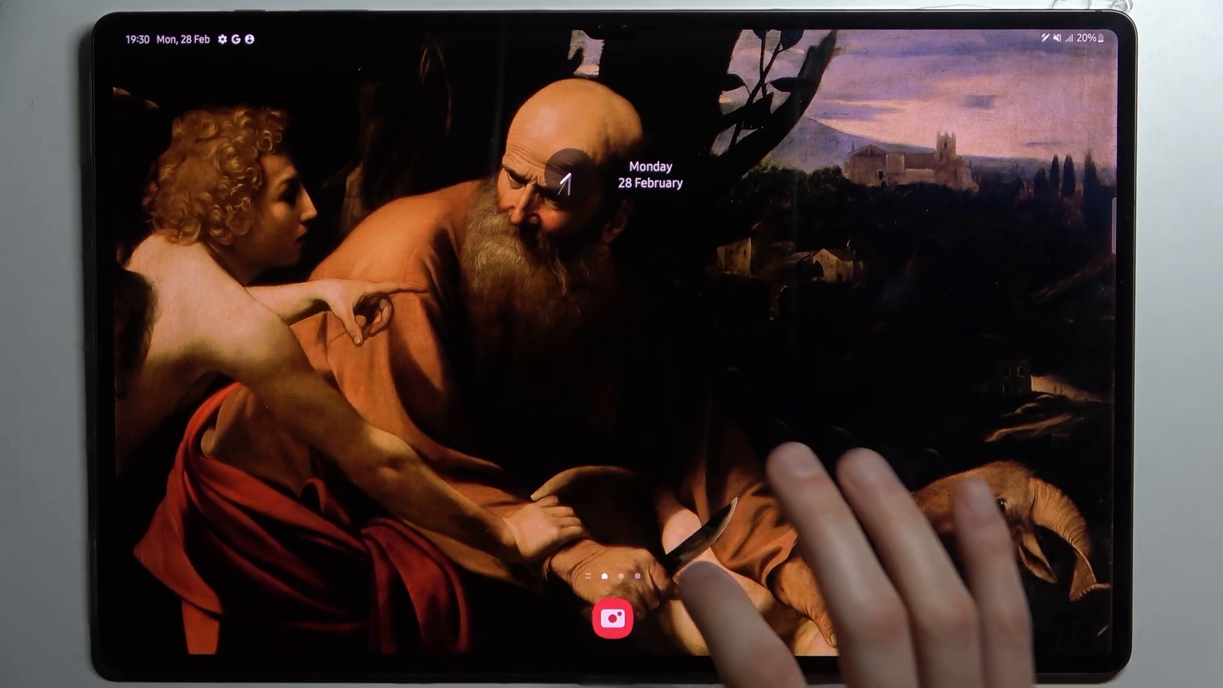
Launch Camera from the lock screen and enable the Scan QR codes toggle in its settings
left_click(614, 621)
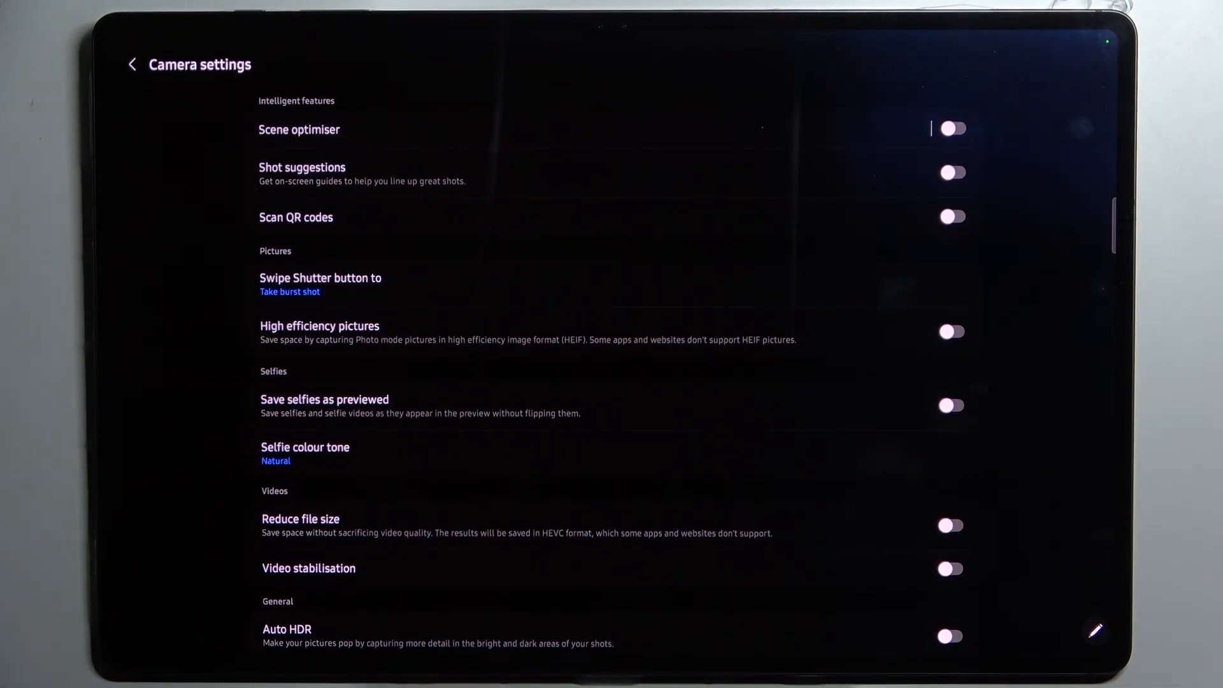
left_click(951, 216)
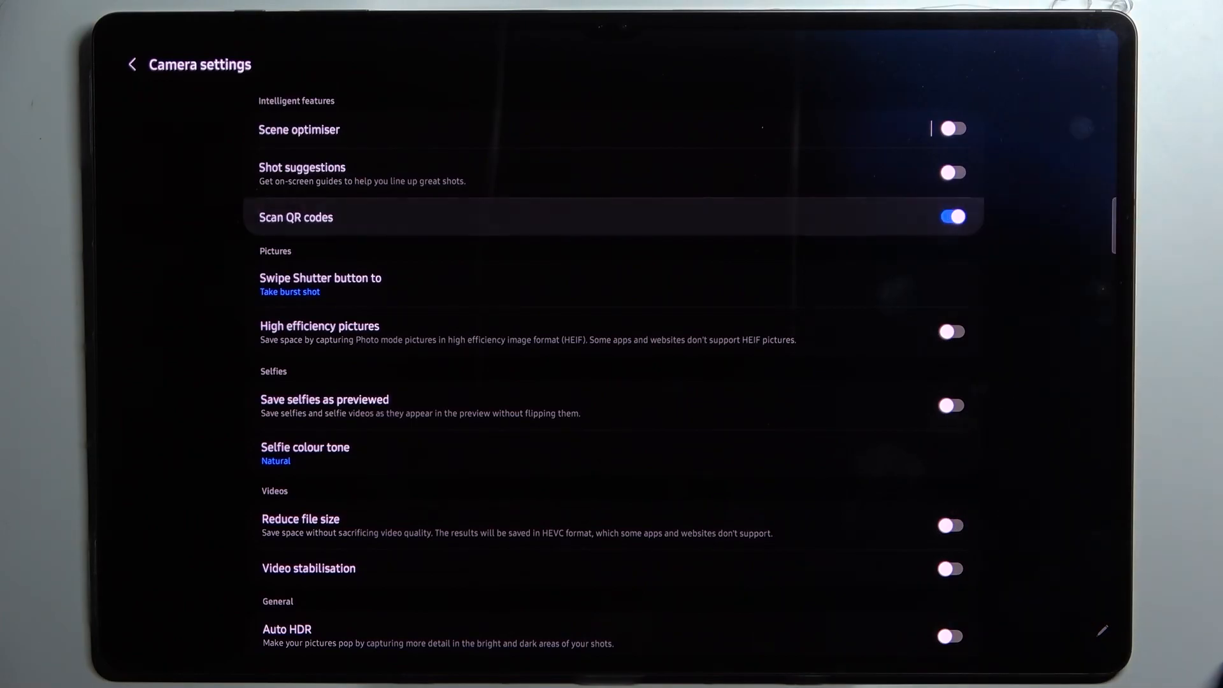